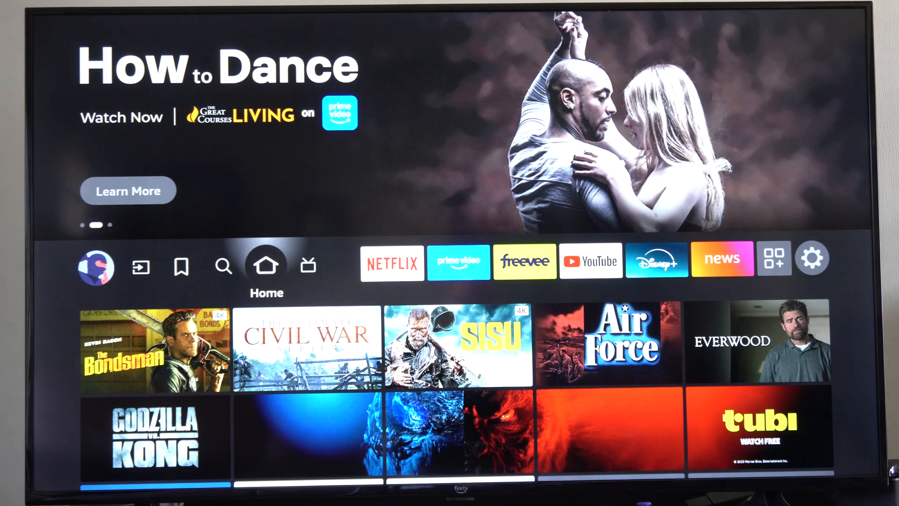
Move from Home to the Find page showing search, Appstore, Movies and Games tiles
left_click(224, 265)
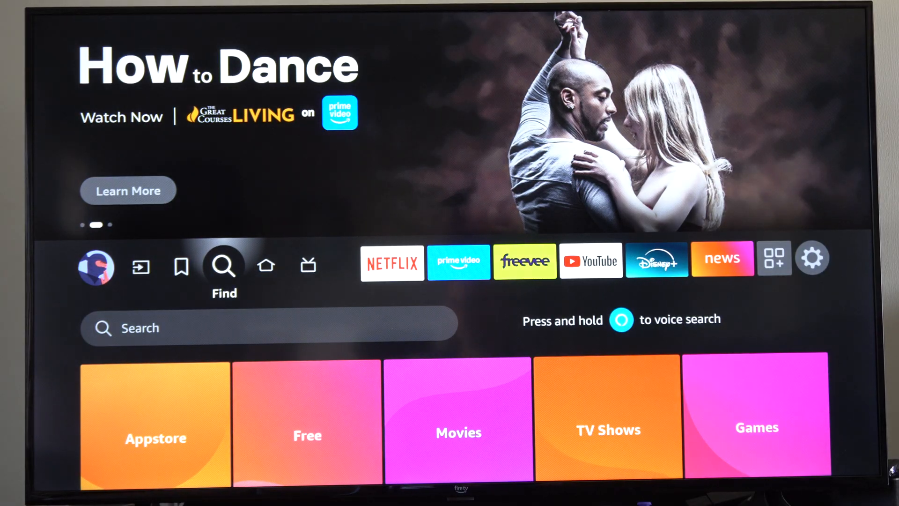
Search 'Ai', choose the 'Airplay' suggestion and launch the AirPlay mirroring app awaiting connection
left_click(224, 265)
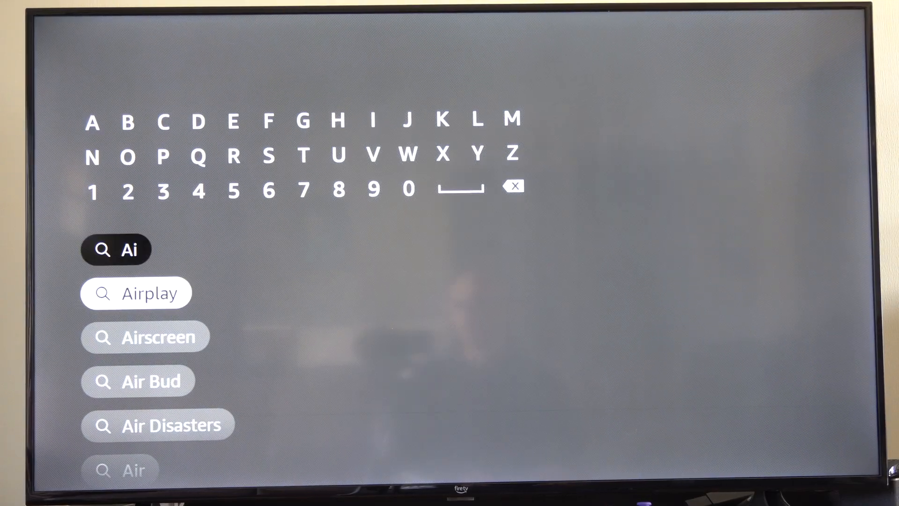
left_click(137, 294)
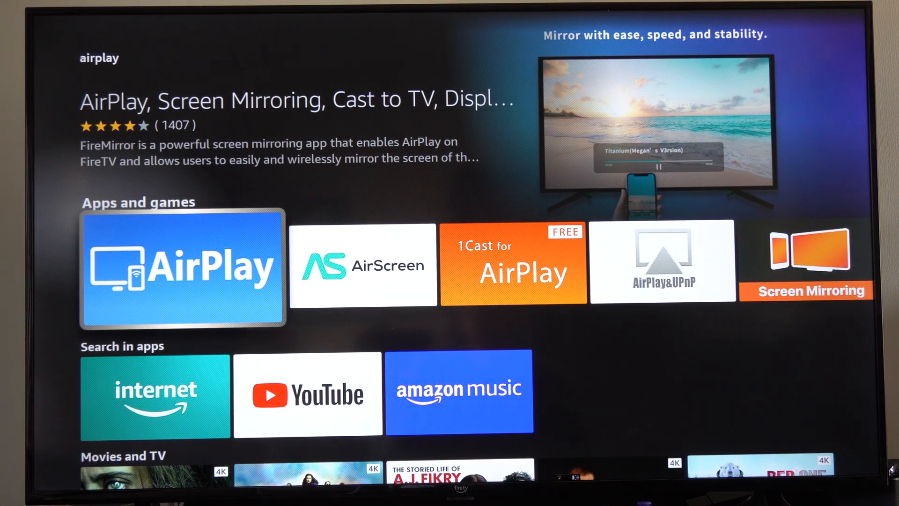
left_click(183, 268)
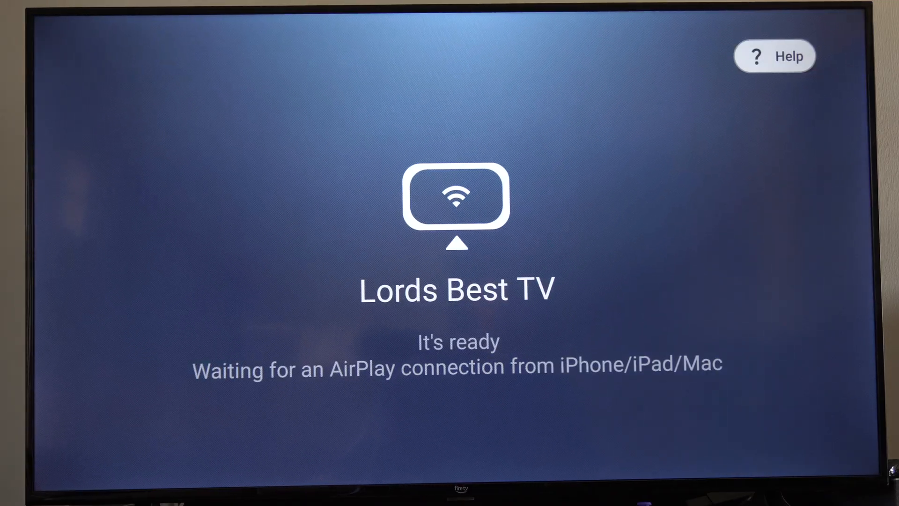